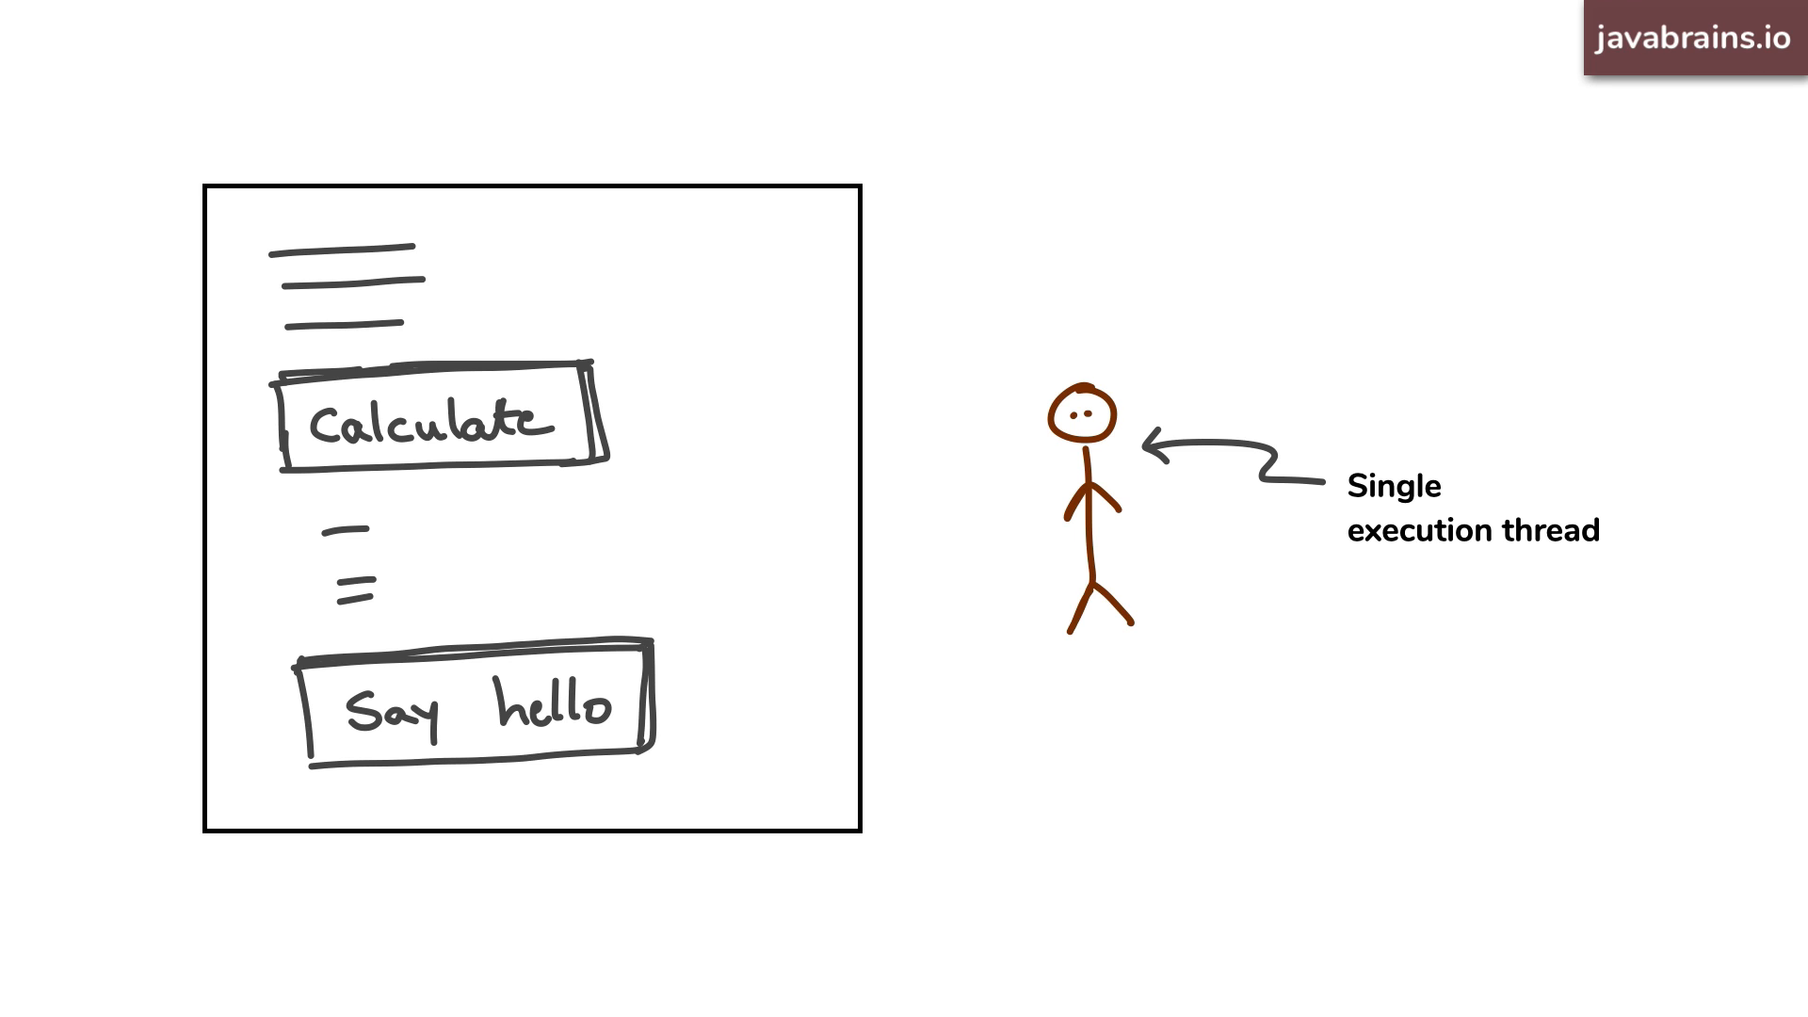
mouse_move(599, 467)
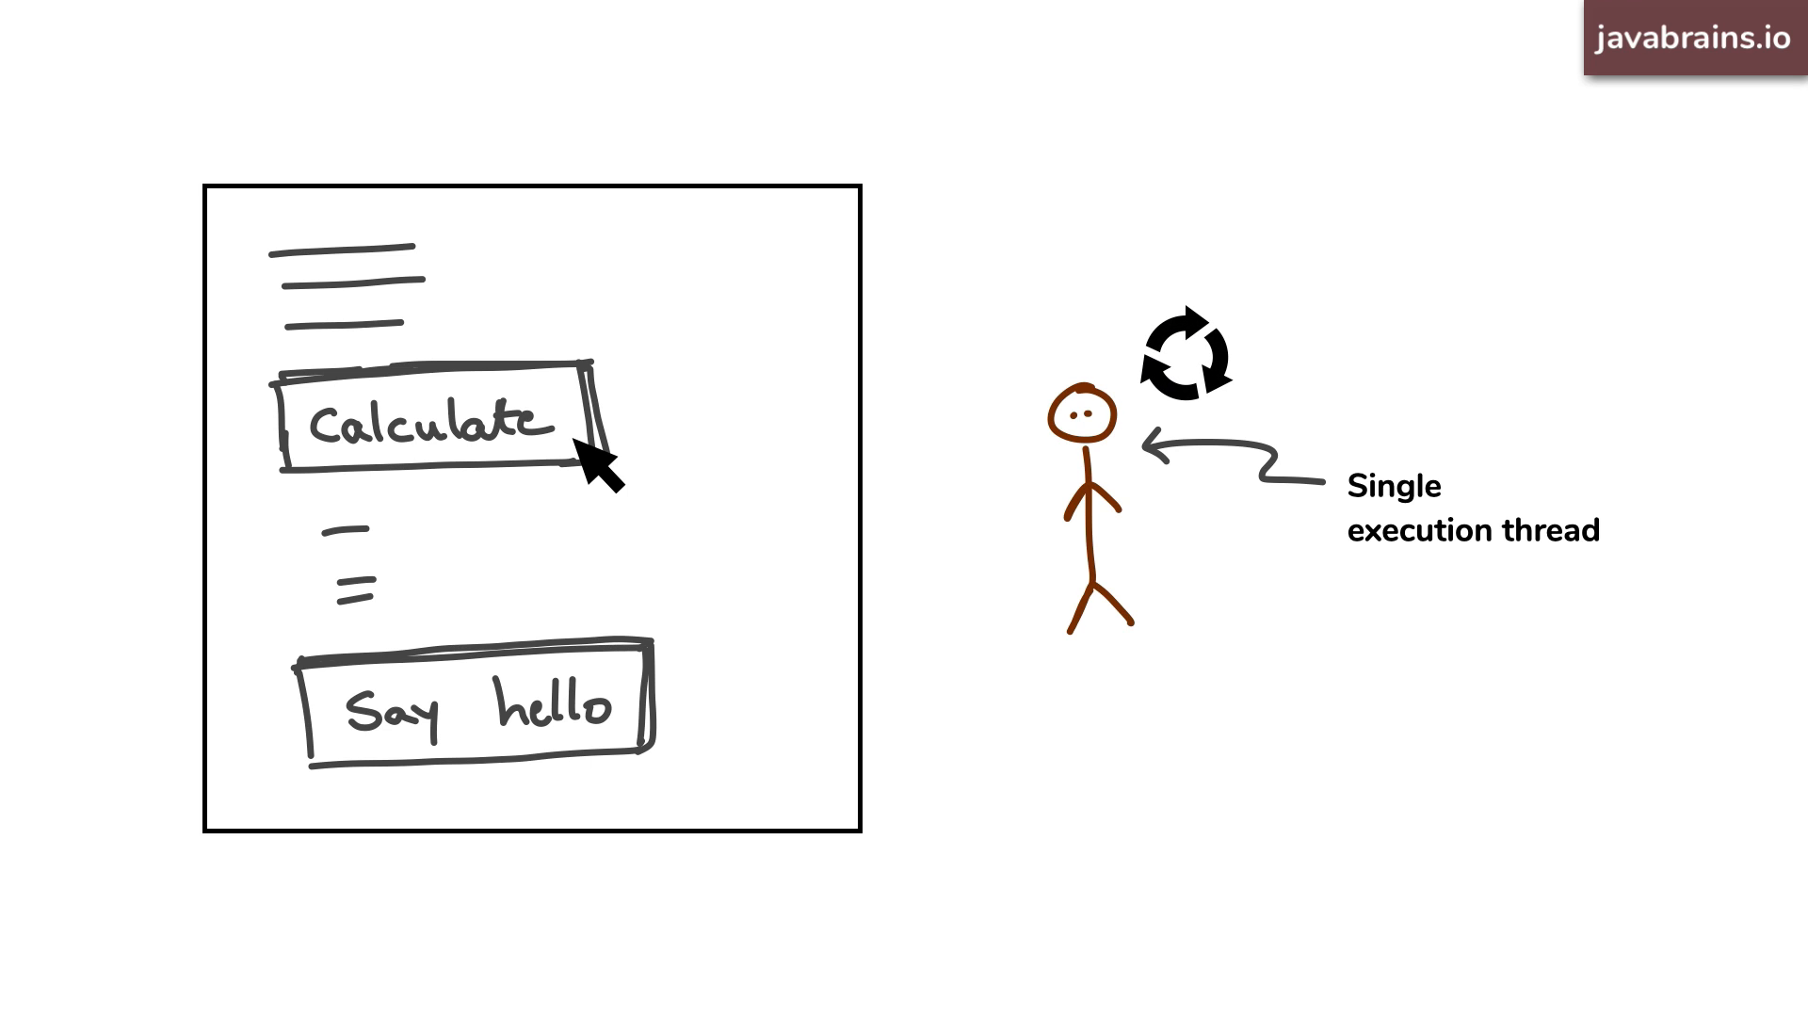
mouse_move(623, 744)
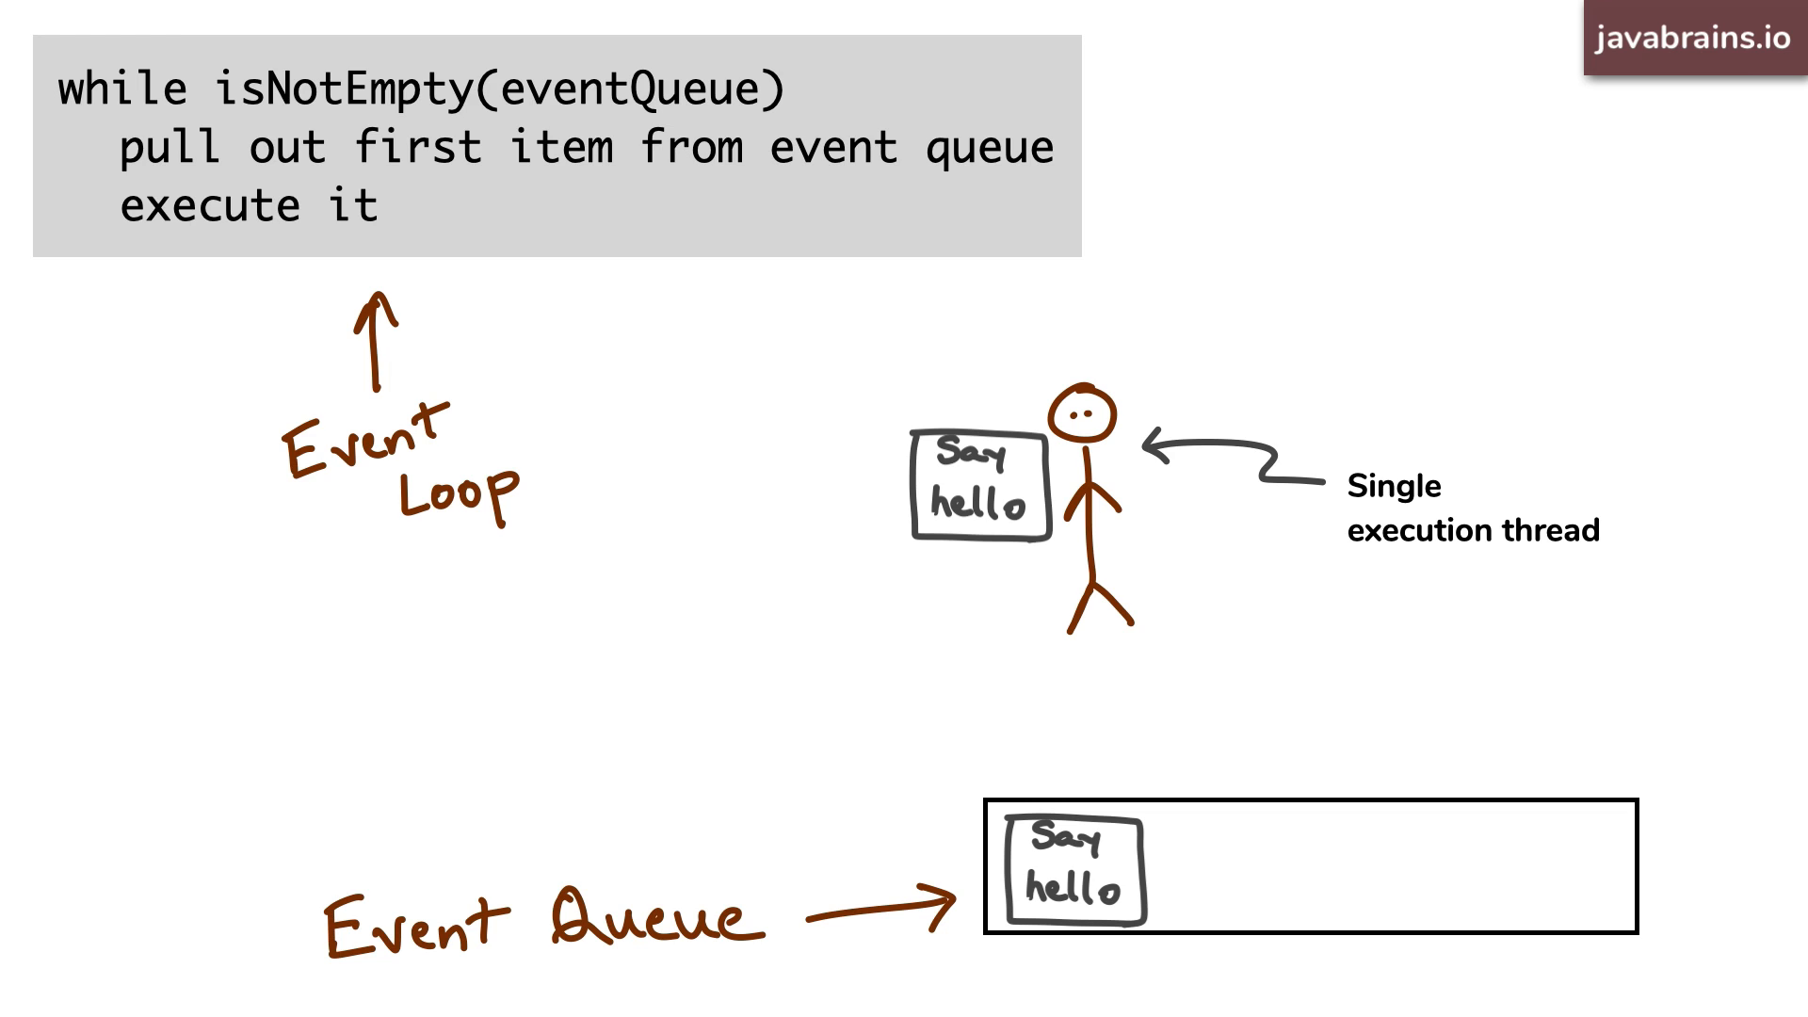
left_click(254, 207)
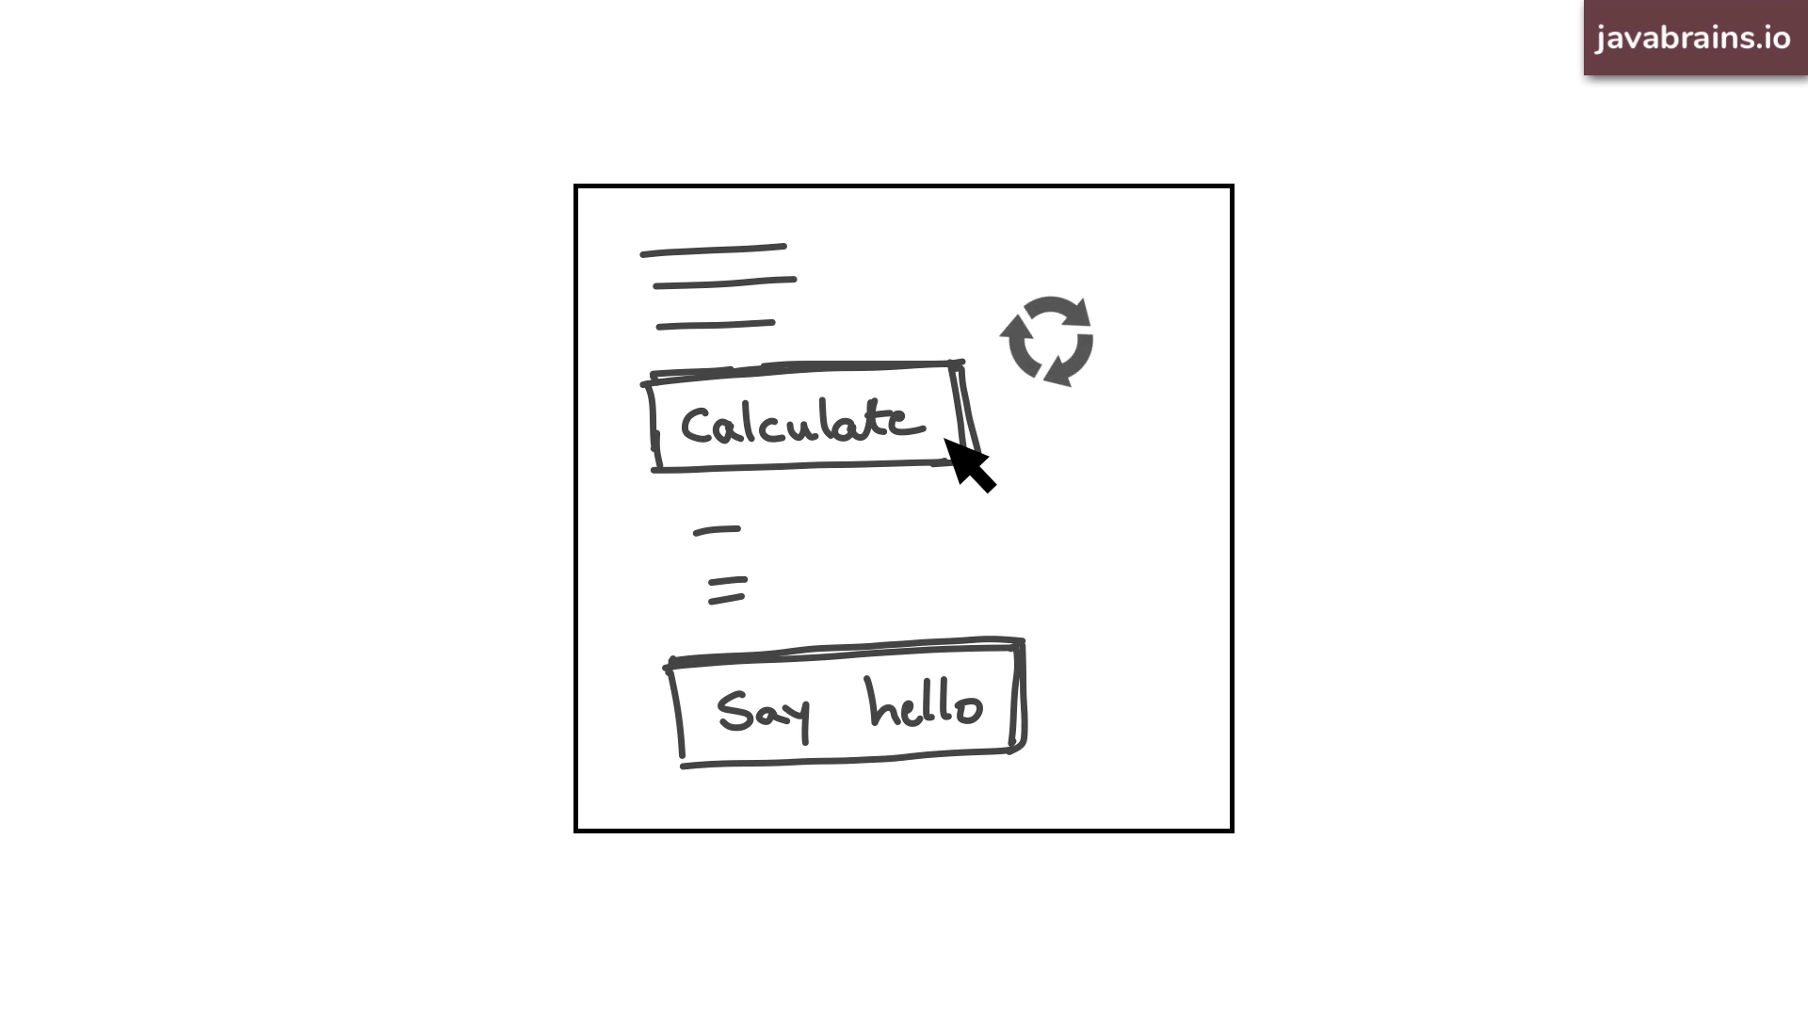
mouse_move(979, 561)
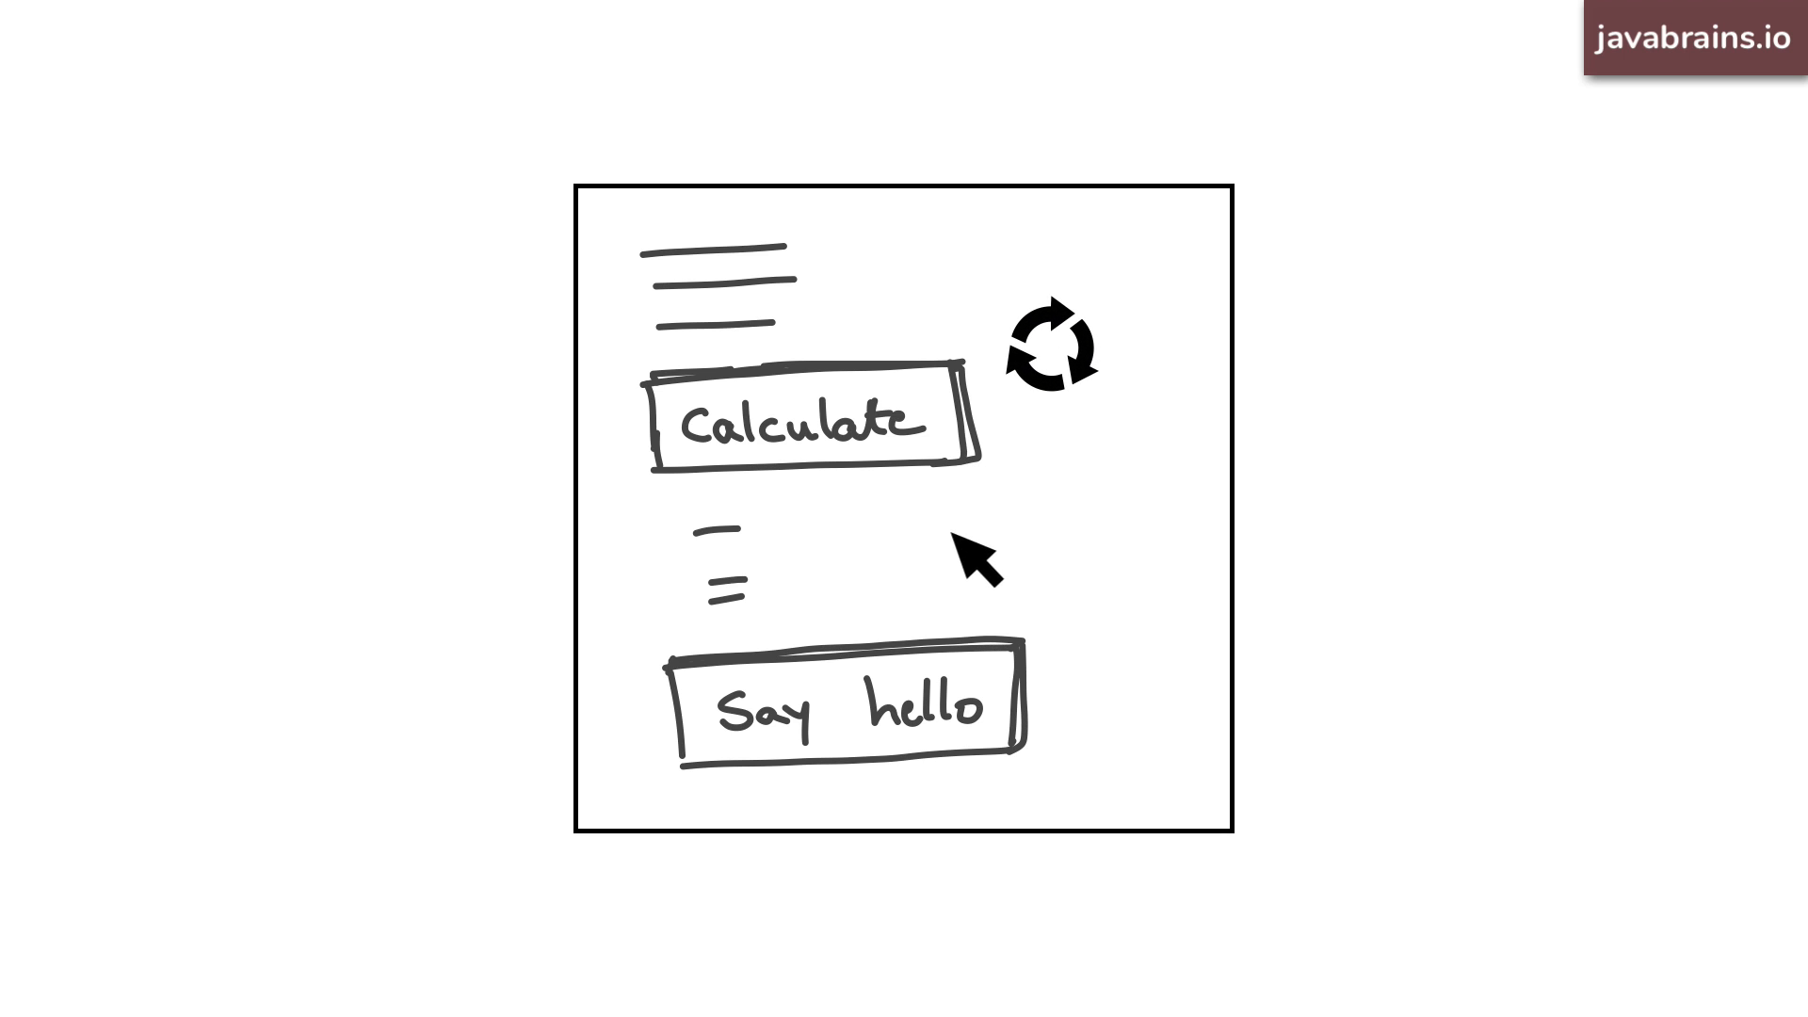